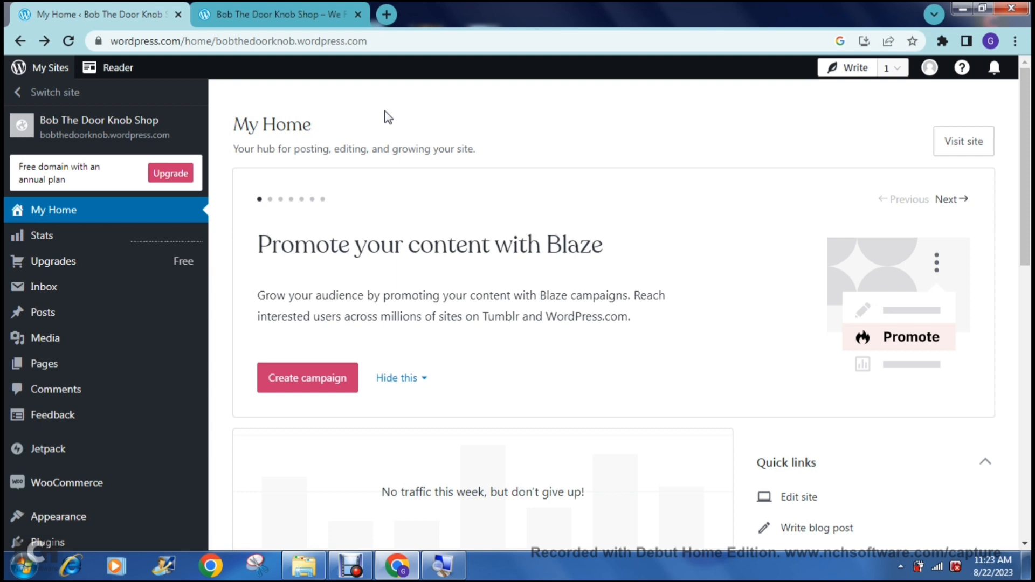
{"action": "mouse_move", "coordinate": [47, 215]}
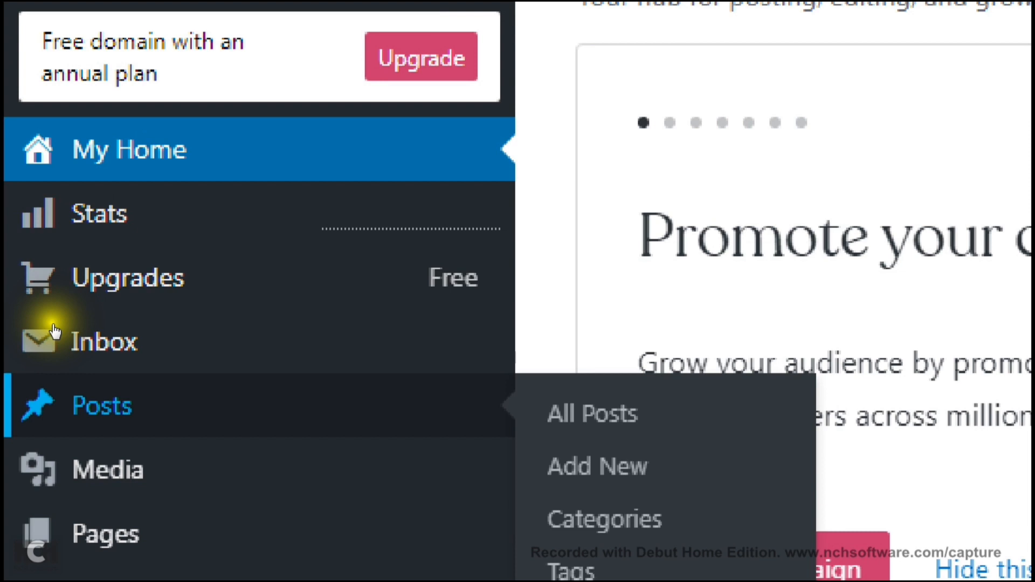
Open the site editor for Bob The Door Knob Shop from Appearance > Editor.
{"action": "scroll", "scroll_direction": "down", "scroll_amount": 3}
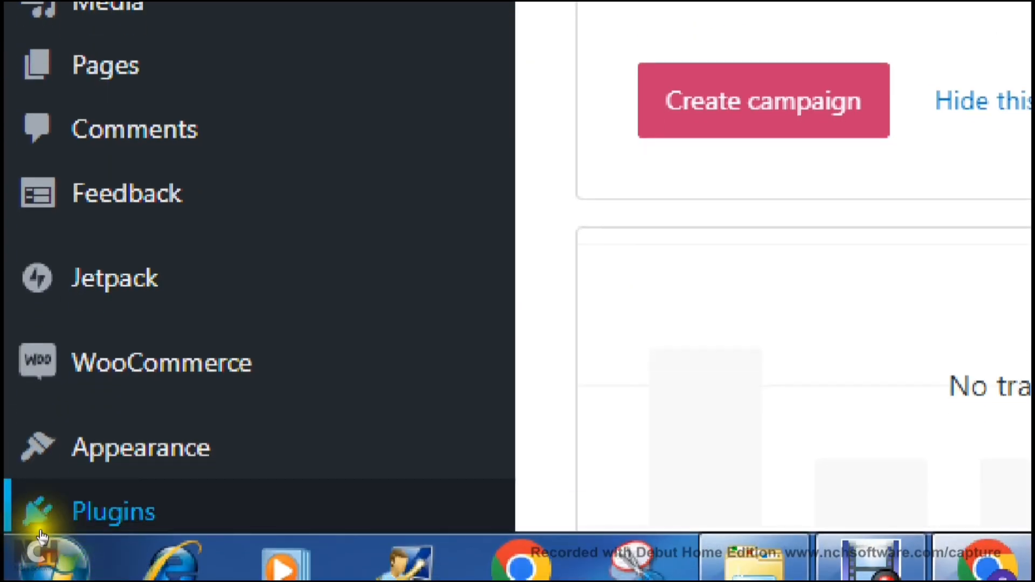
{"action": "mouse_move", "coordinate": [140, 447]}
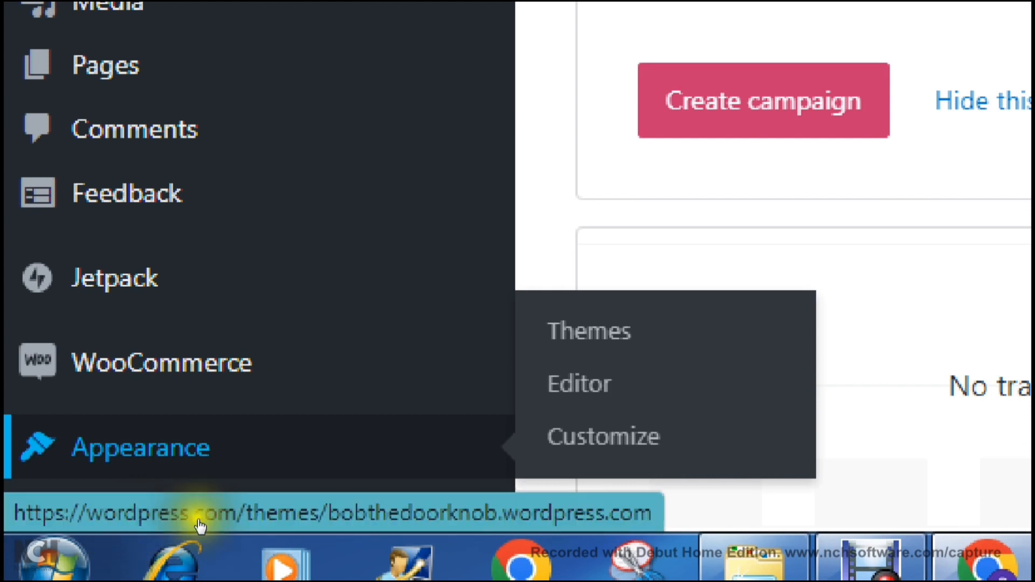
{"action": "left_click", "coordinate": [579, 383]}
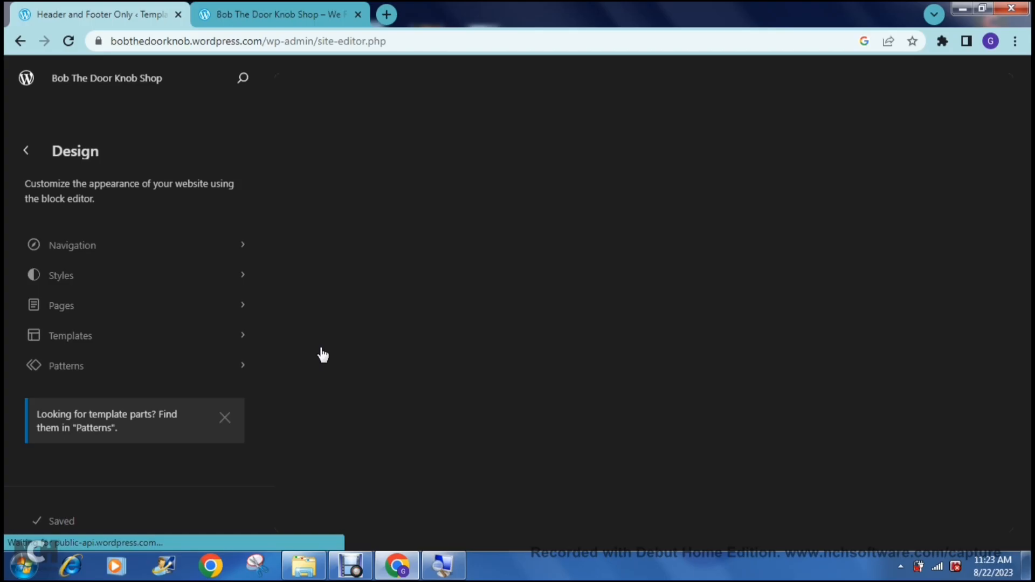
Open Pages in the Design sidebar and view the Home page details.
{"action": "left_click", "coordinate": [66, 366]}
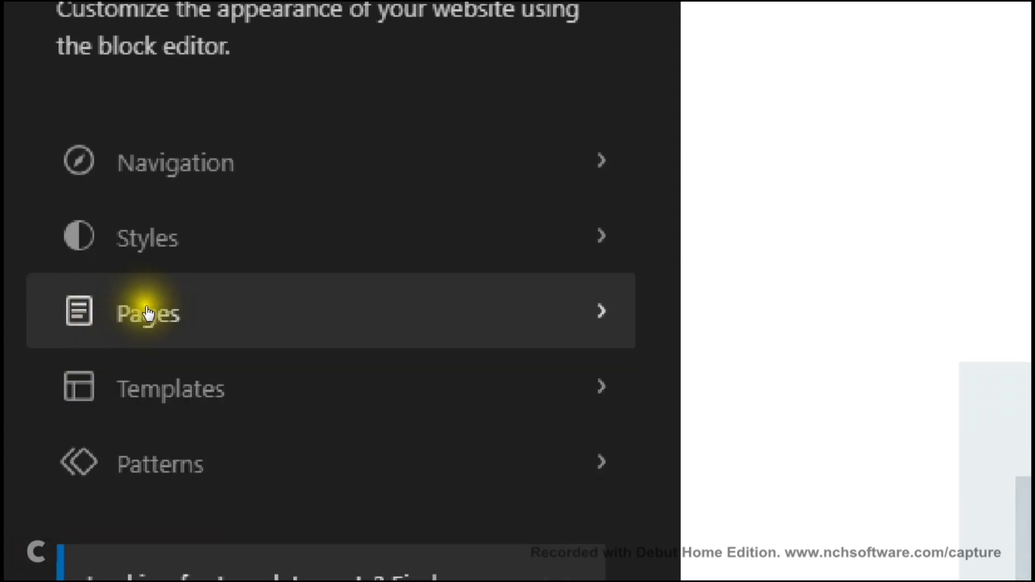
{"action": "left_click", "coordinate": [147, 312]}
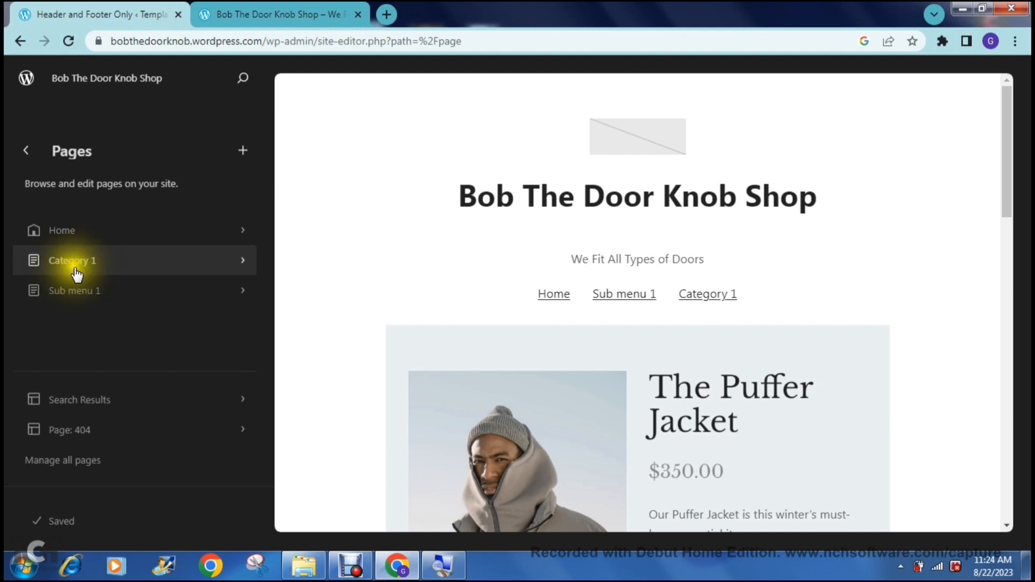
{"action": "mouse_move", "coordinate": [145, 291]}
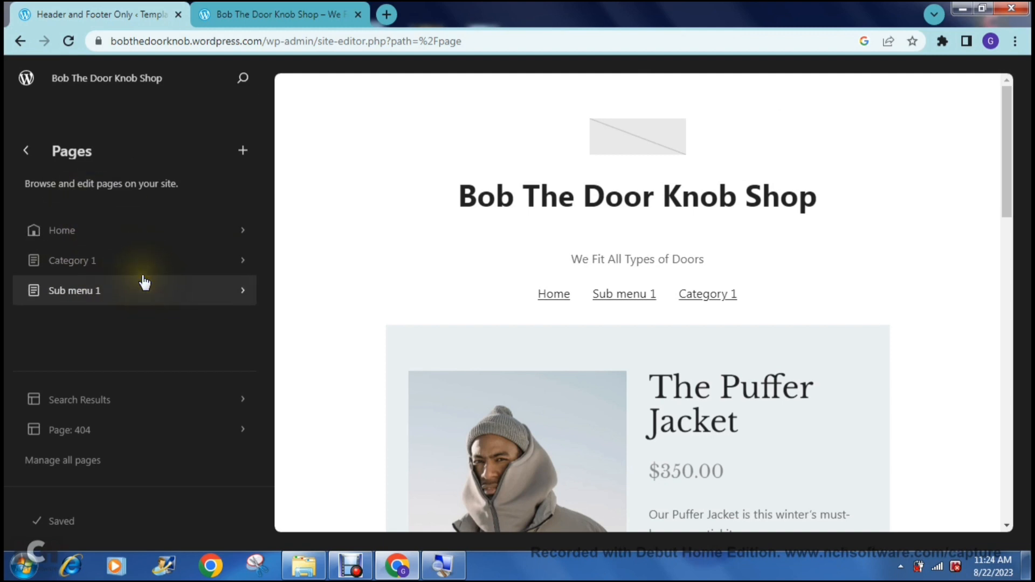
{"action": "mouse_move", "coordinate": [178, 238]}
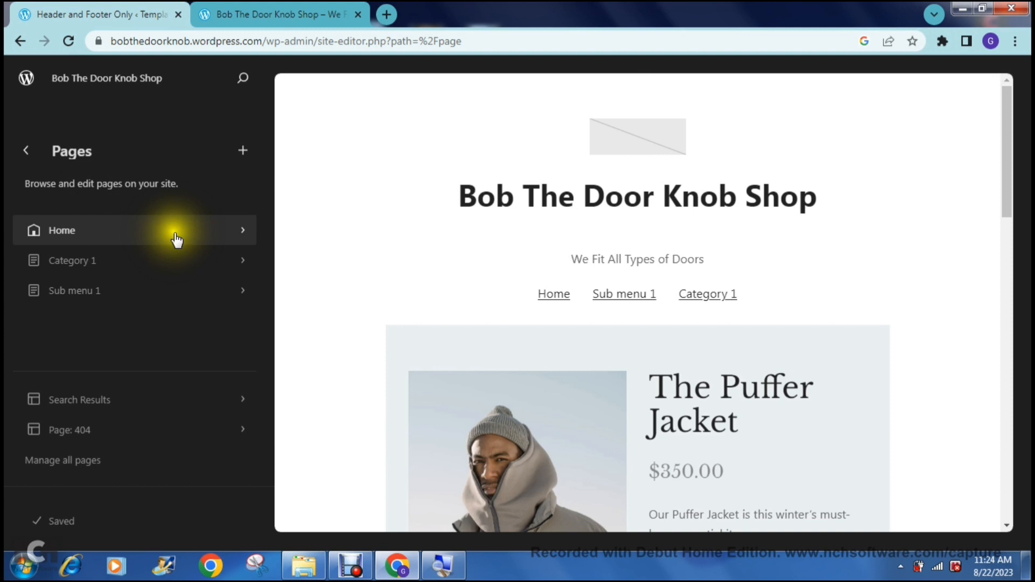
{"action": "mouse_move", "coordinate": [194, 238]}
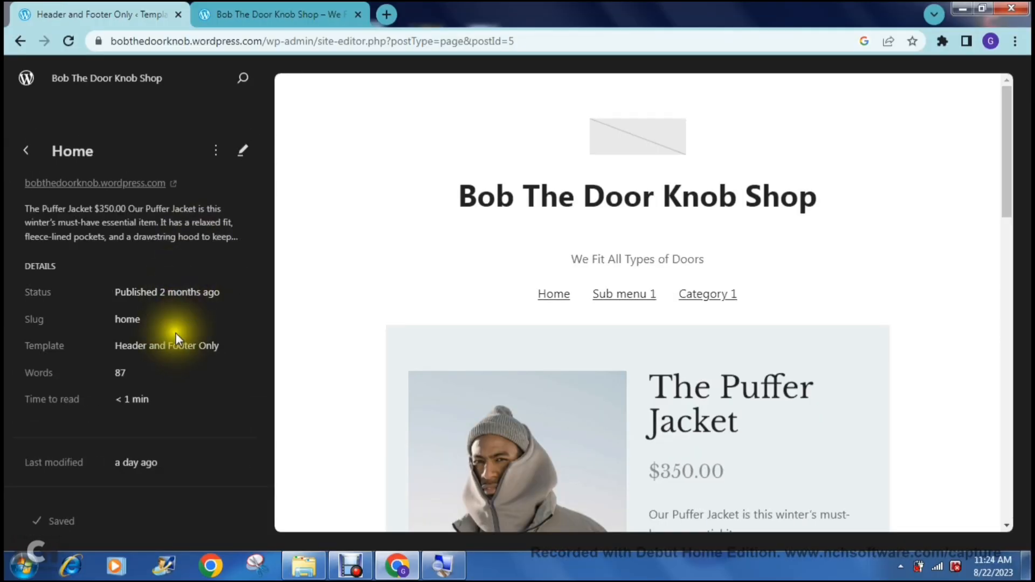
{"action": "mouse_move", "coordinate": [243, 151]}
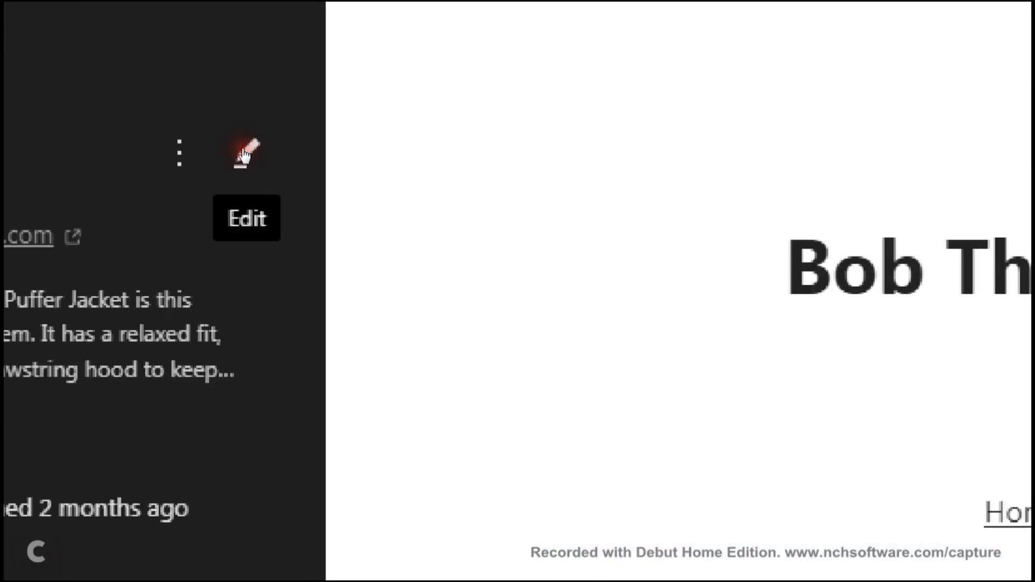
Edit the Home page and dismiss the Editing a page introduction with Continue.
{"action": "left_click", "coordinate": [245, 150]}
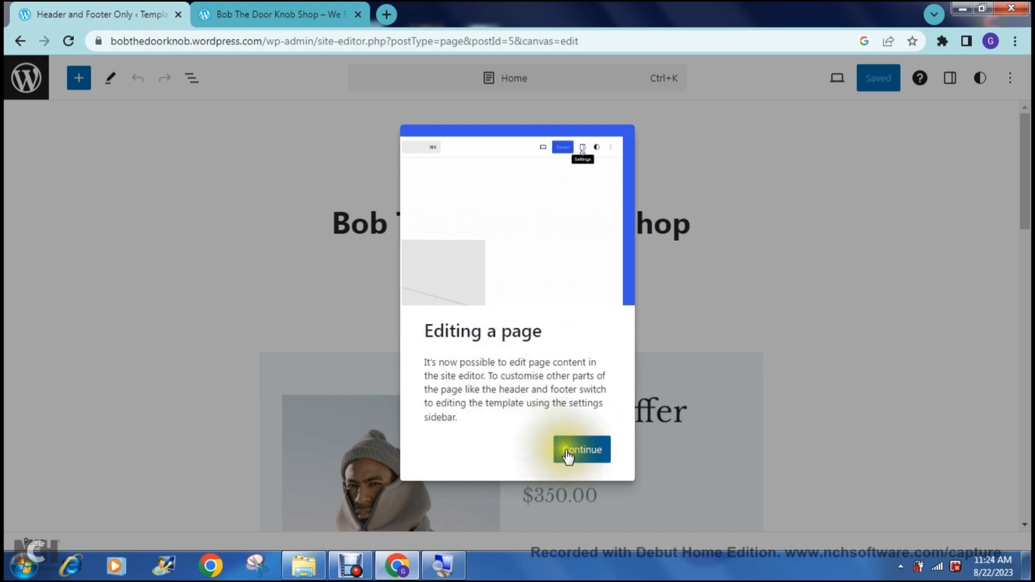
{"action": "left_click", "coordinate": [581, 450]}
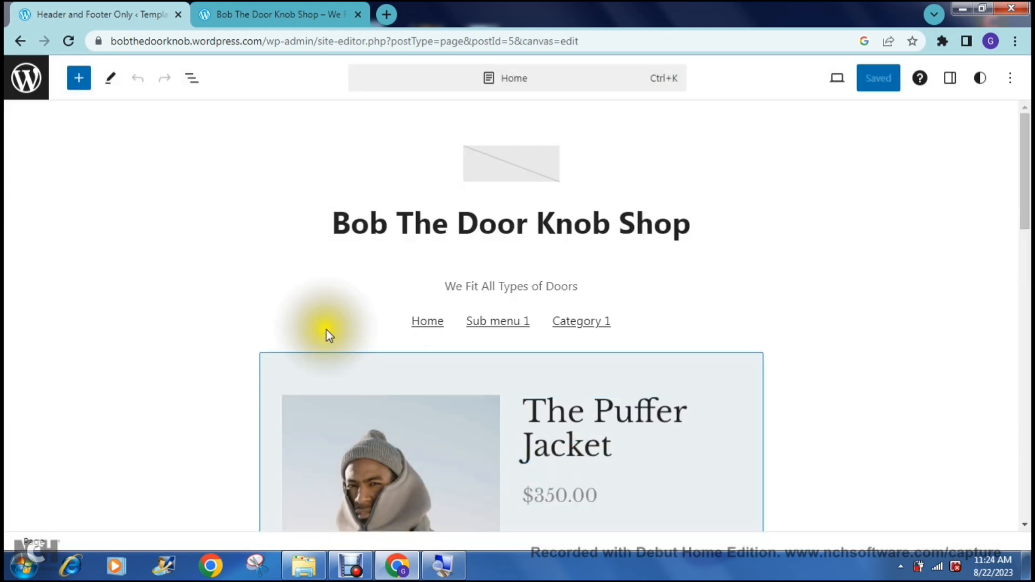
{"action": "mouse_move", "coordinate": [307, 254]}
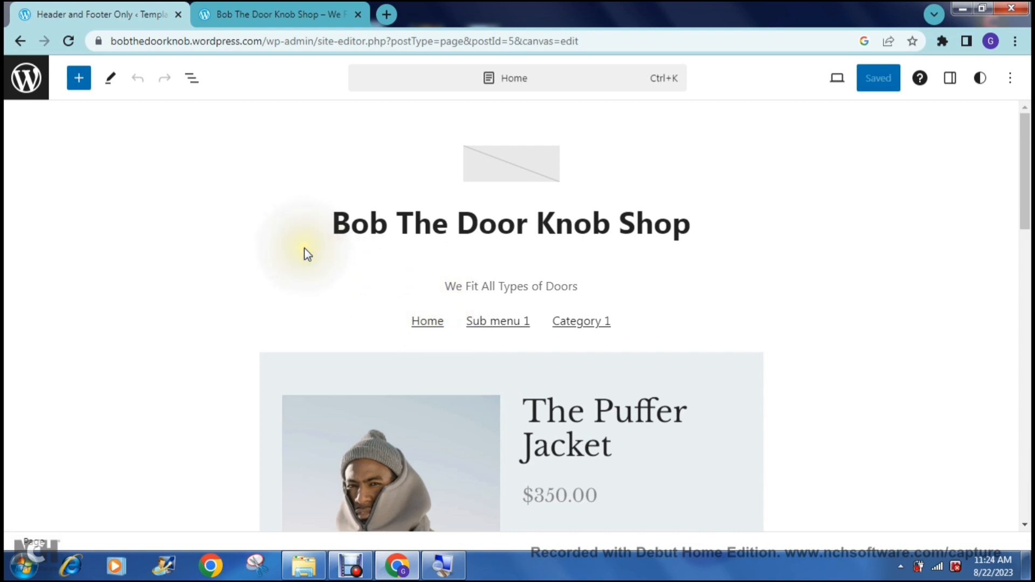
{"action": "mouse_move", "coordinate": [371, 373]}
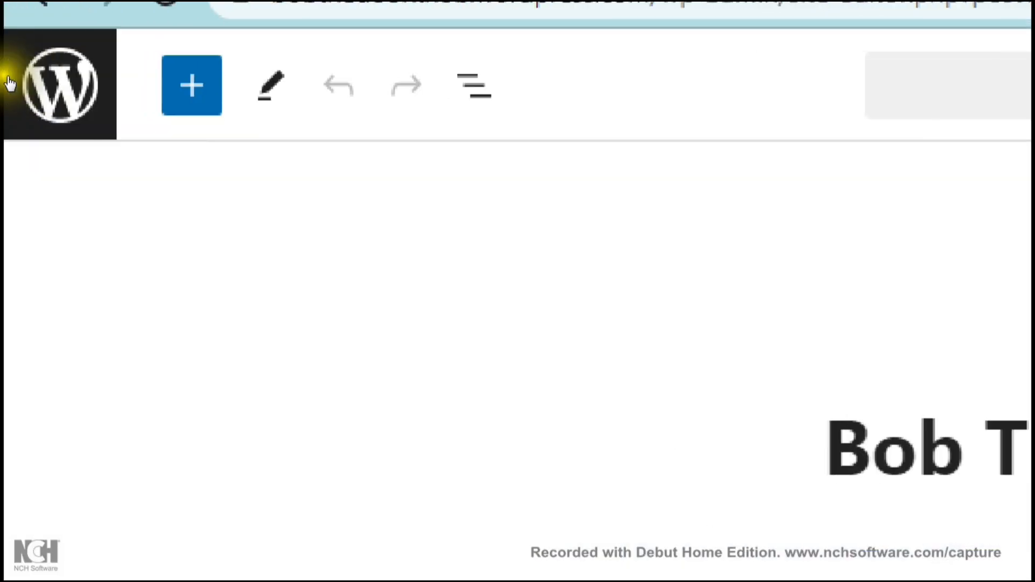
{"action": "mouse_move", "coordinate": [191, 85]}
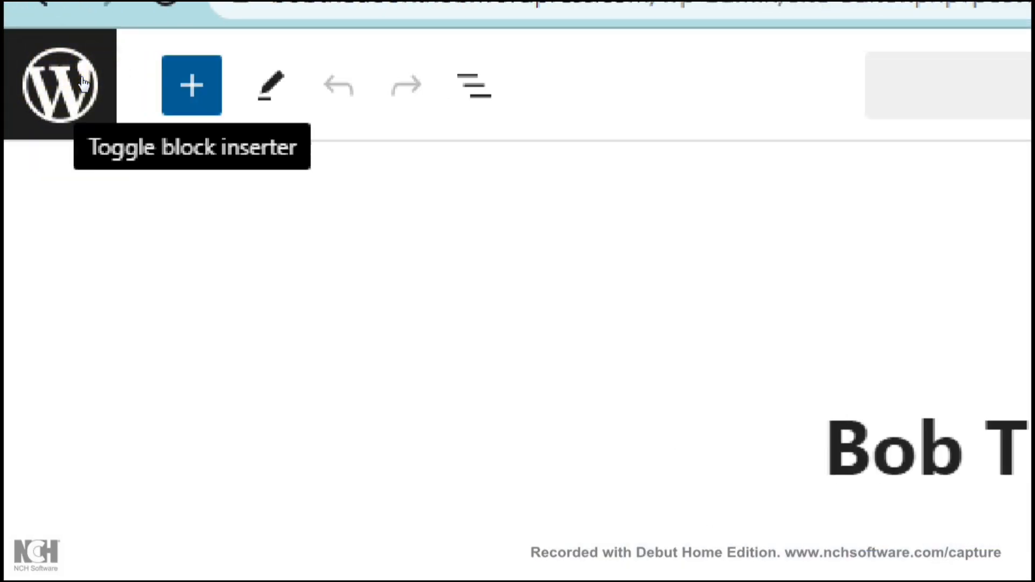
Open the block inserter and scroll its block list to find the Button block.
{"action": "left_click", "coordinate": [191, 84]}
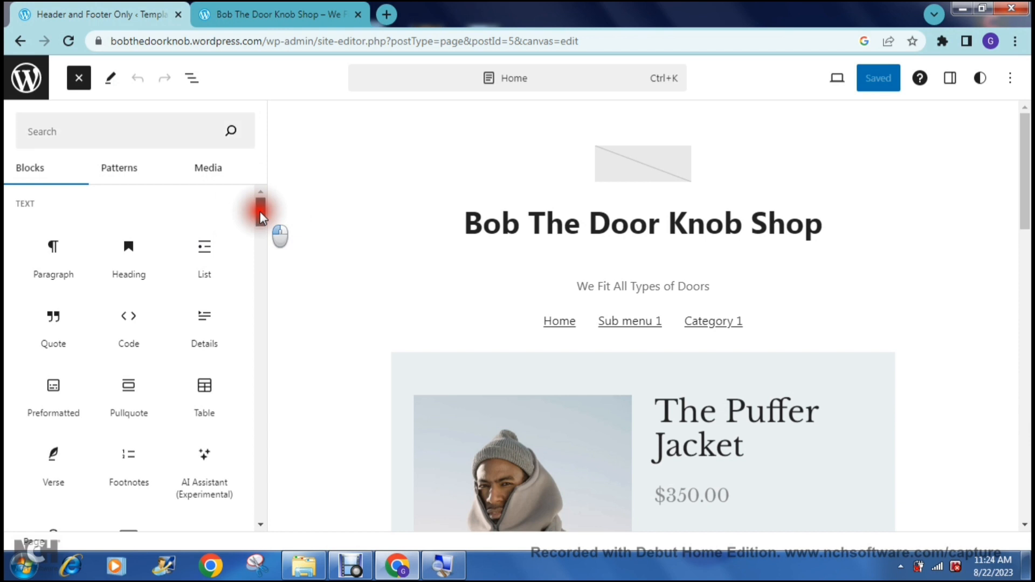
{"action": "scroll", "scroll_direction": "down", "scroll_amount": 3}
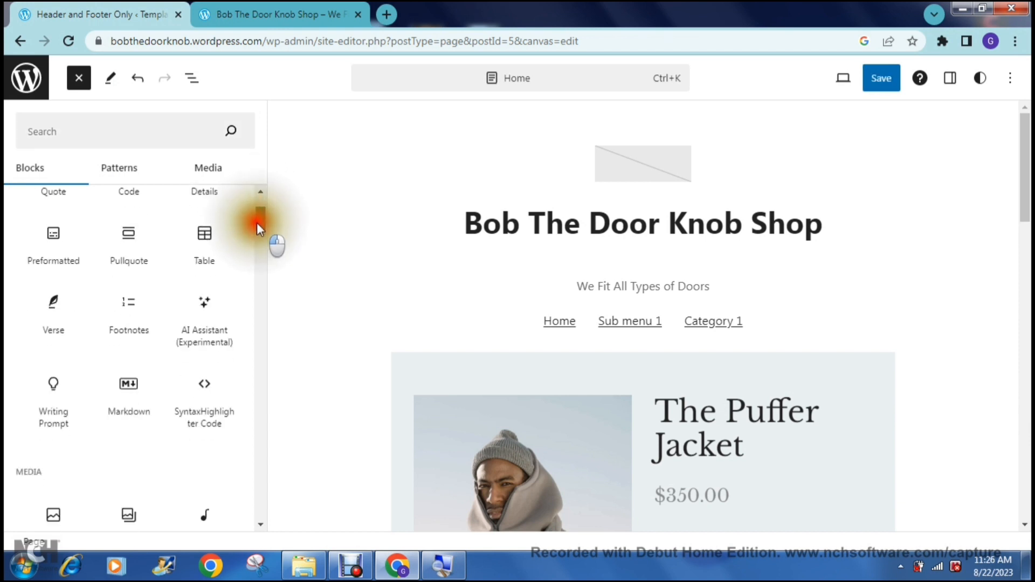
{"action": "scroll", "scroll_direction": "down", "scroll_amount": 3}
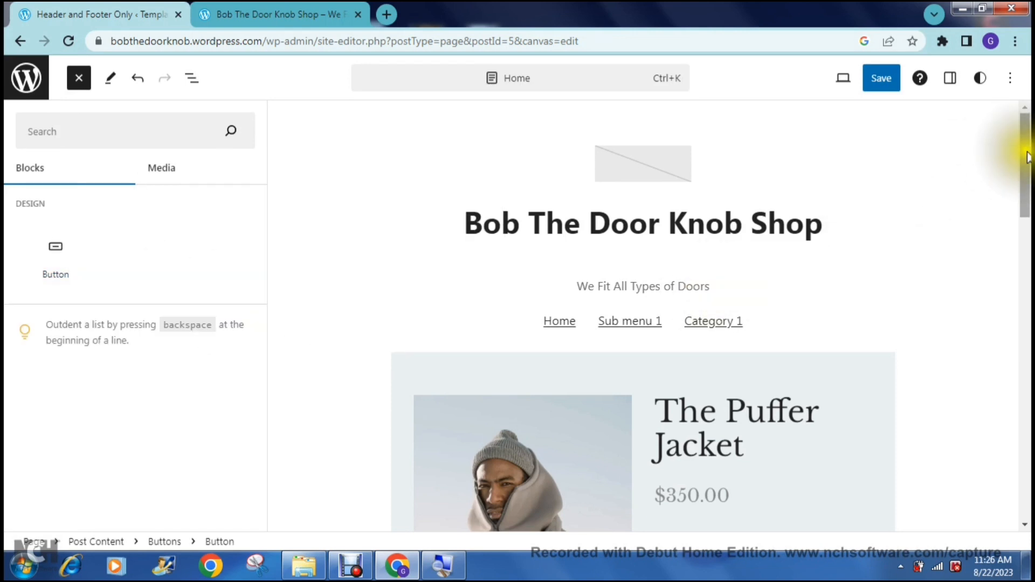
{"action": "scroll", "scroll_direction": "down", "scroll_amount": 3}
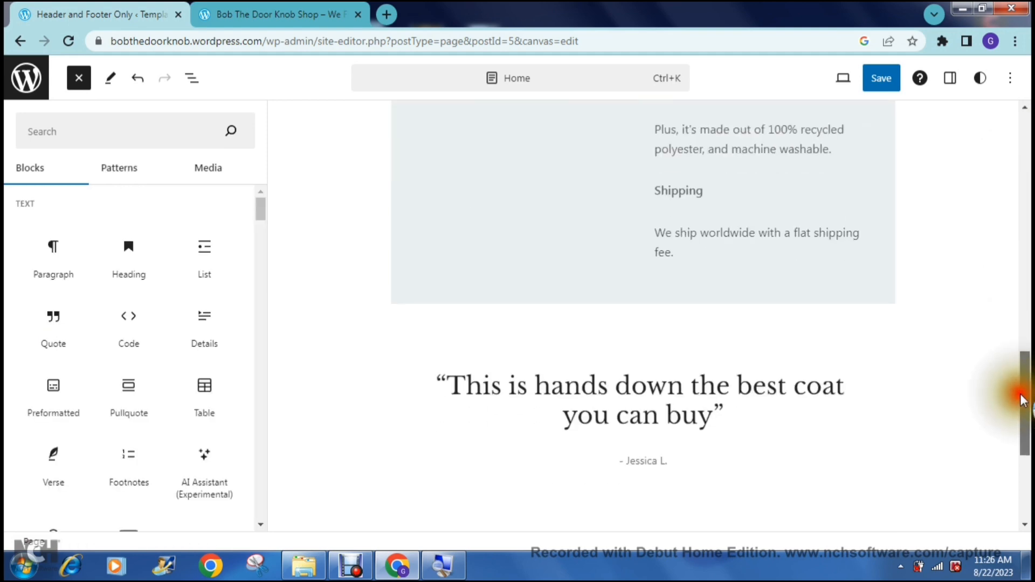
{"action": "scroll", "scroll_direction": "down", "scroll_amount": 3}
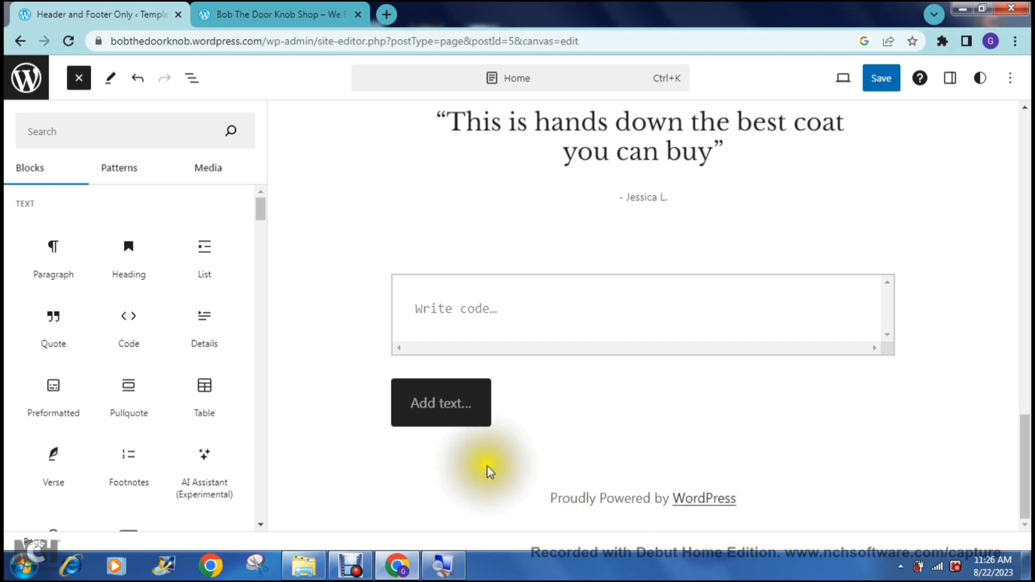
{"action": "mouse_move", "coordinate": [441, 408]}
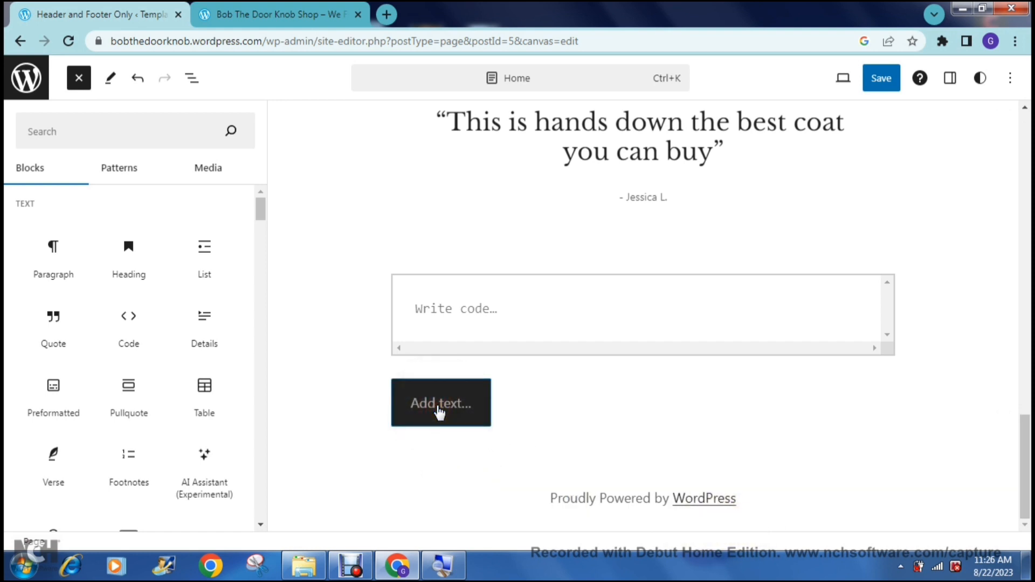
{"action": "left_click", "coordinate": [441, 402]}
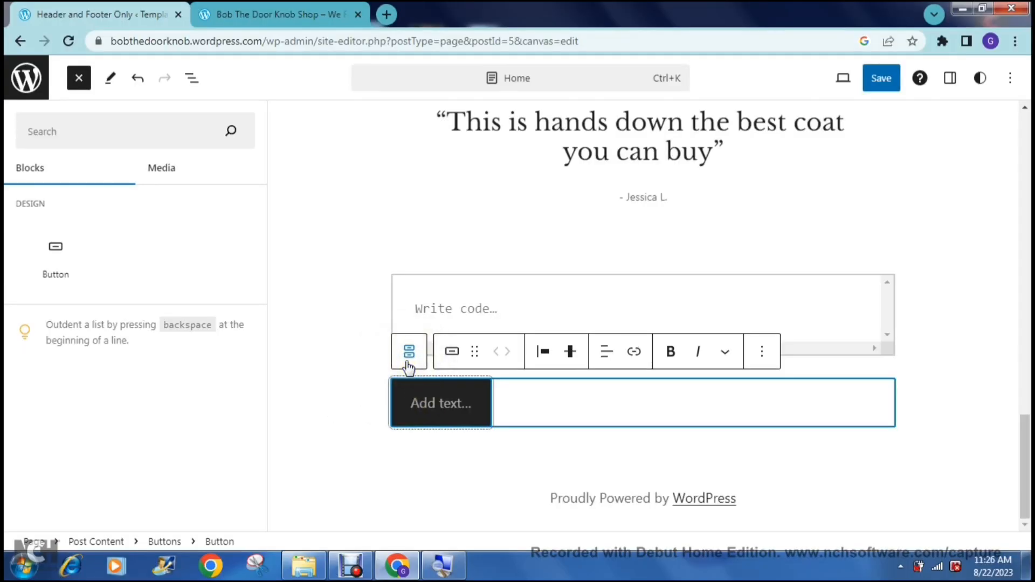
{"action": "mouse_move", "coordinate": [410, 351]}
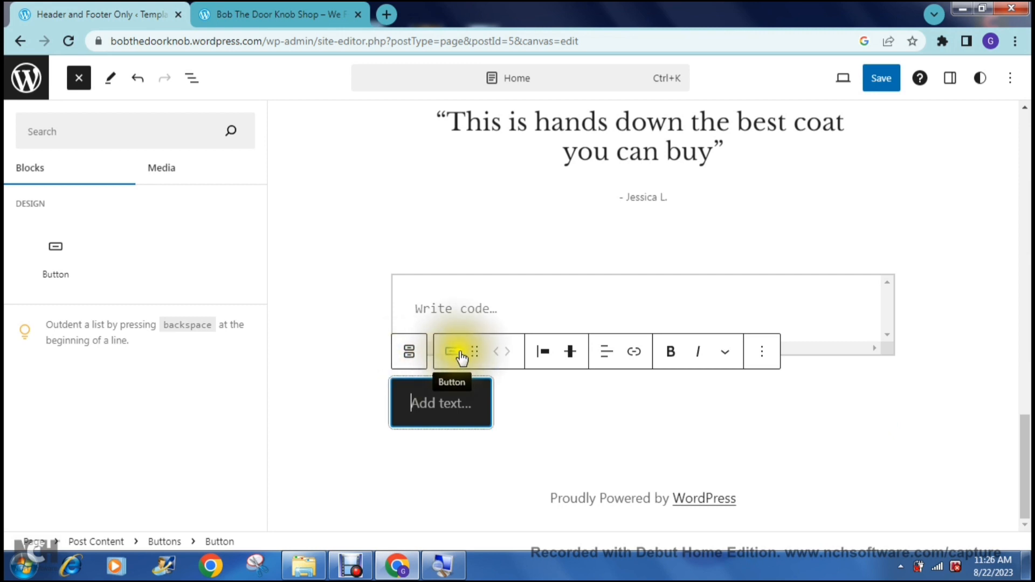
{"action": "mouse_move", "coordinate": [540, 352]}
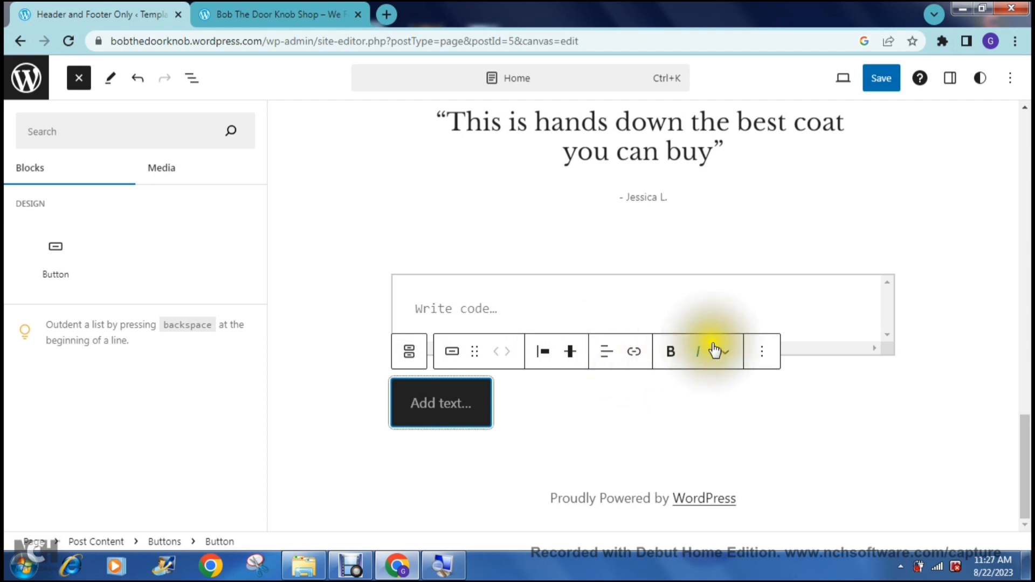
{"action": "mouse_move", "coordinate": [690, 376]}
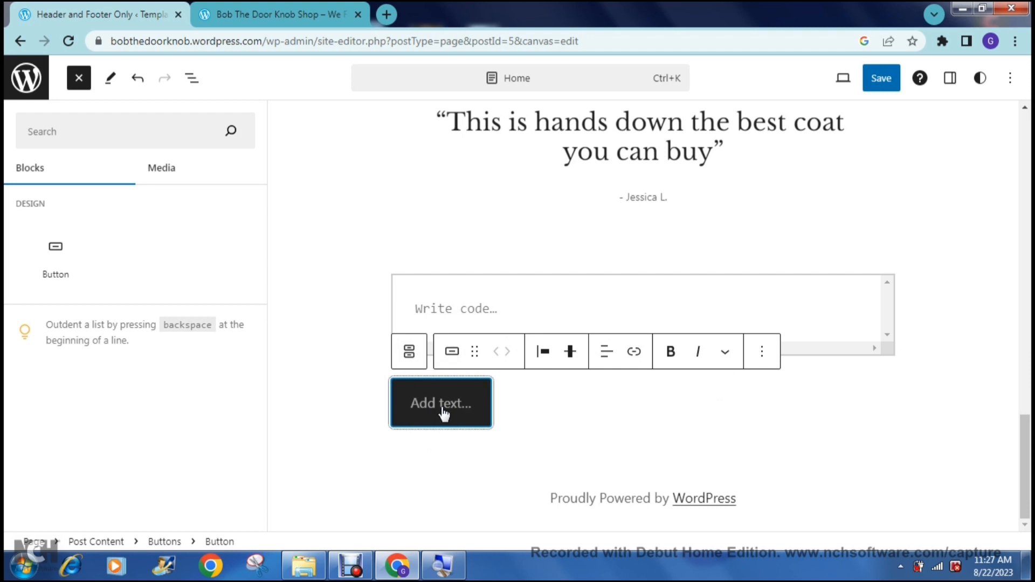
Type 'Subscribe Now!!' as the button label and make it bold.
{"action": "type", "text": "Subscribe"}
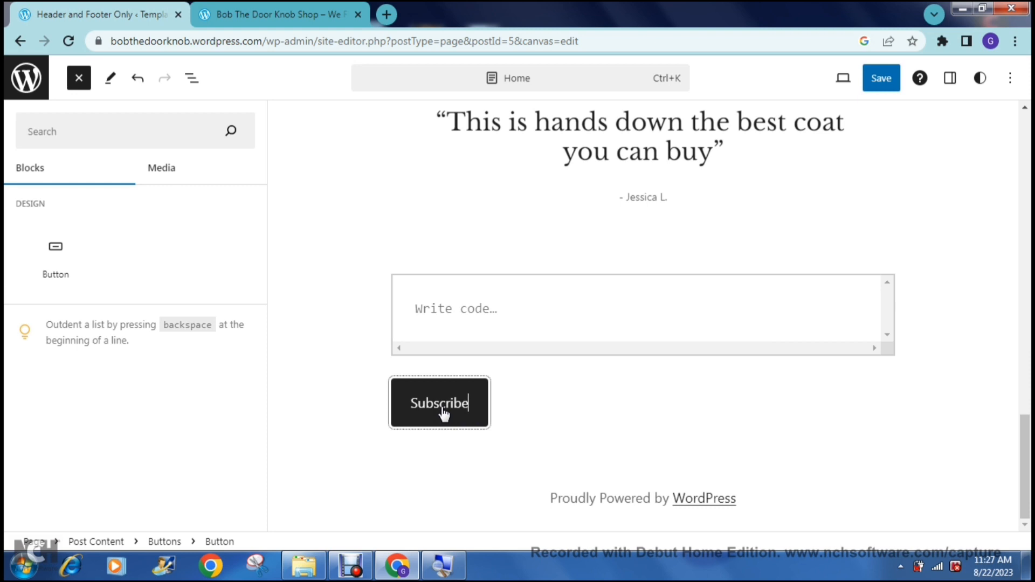
{"action": "type", "text": "Now!!"}
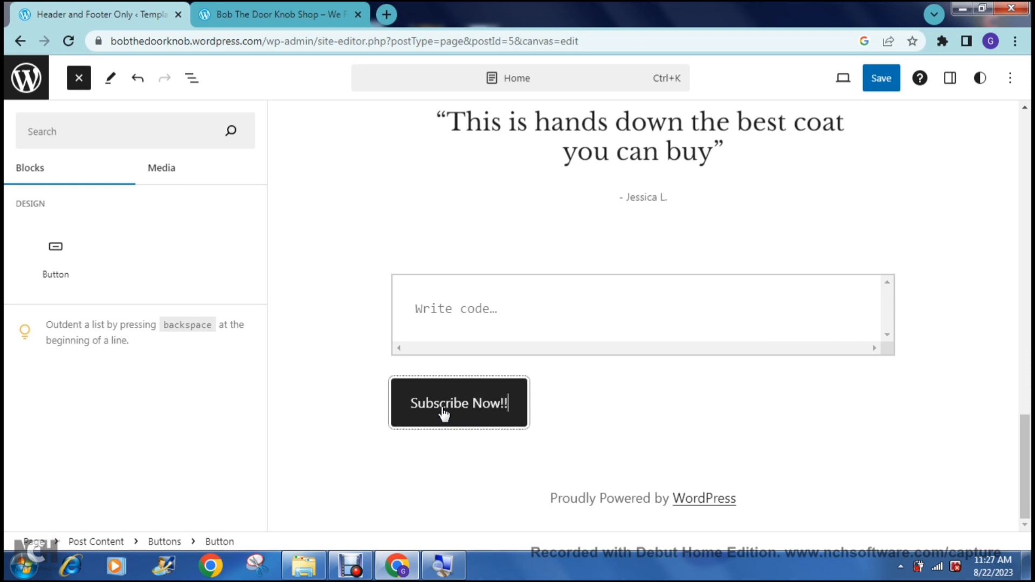
{"action": "left_click", "coordinate": [459, 403]}
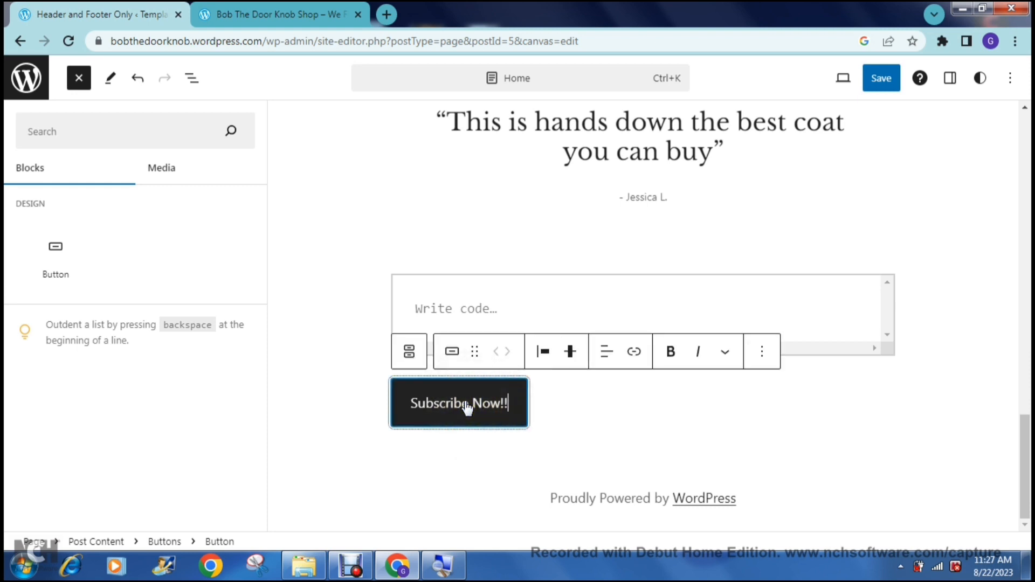
{"action": "left_click", "coordinate": [670, 350]}
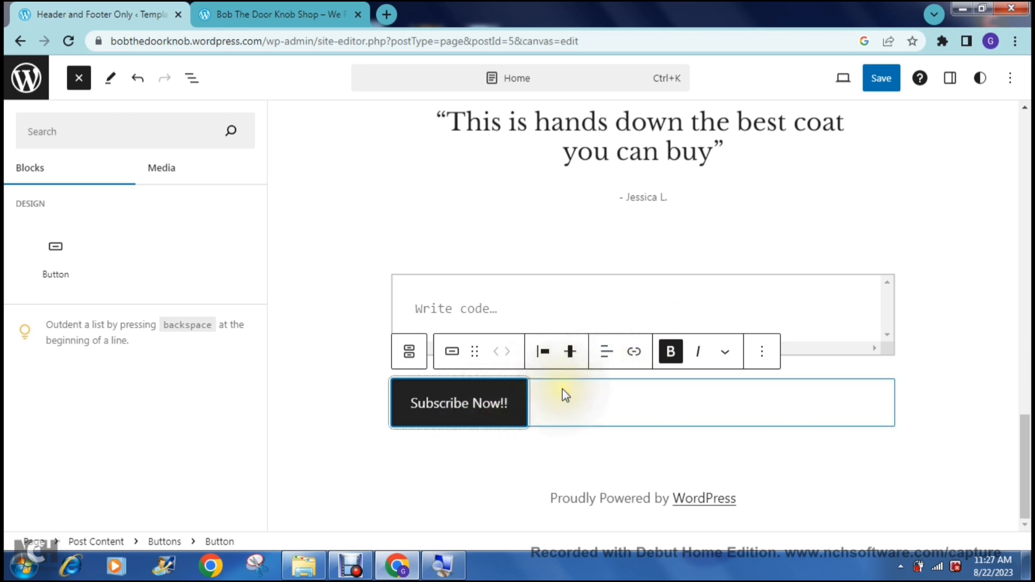
{"action": "mouse_move", "coordinate": [633, 350]}
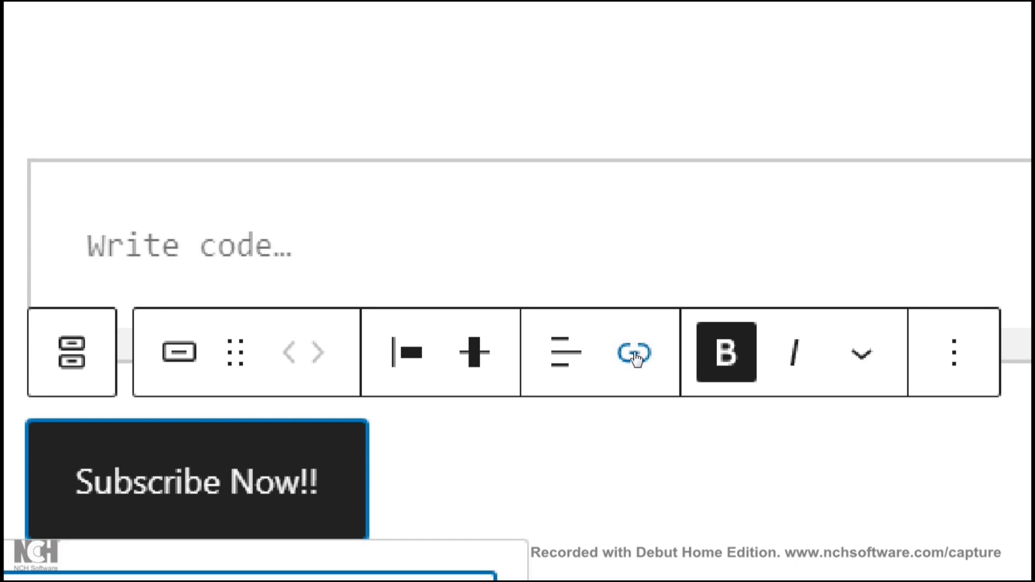
{"action": "left_click", "coordinate": [633, 351]}
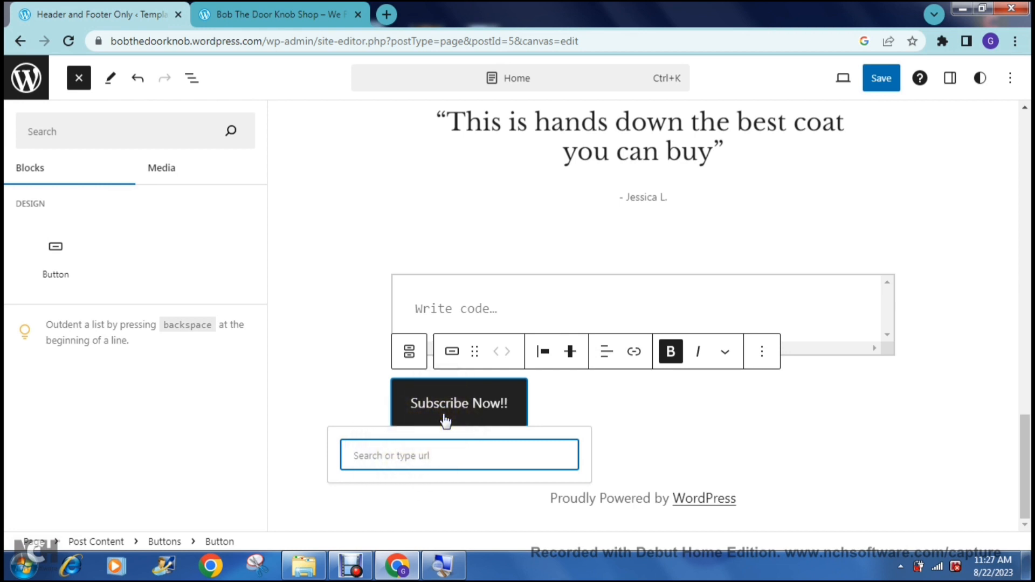
{"action": "left_click", "coordinate": [459, 455]}
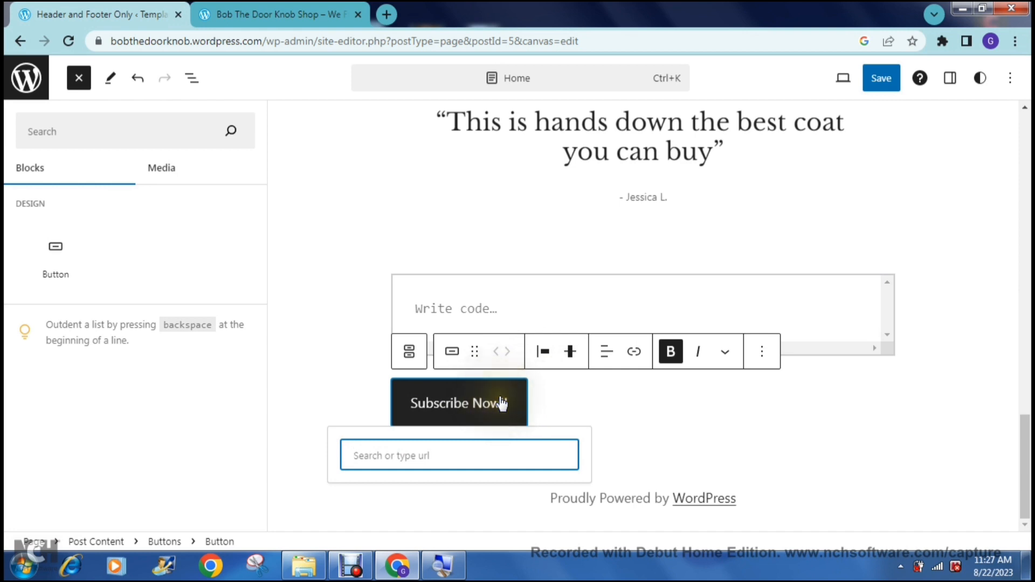
{"action": "type", "text": "!!"}
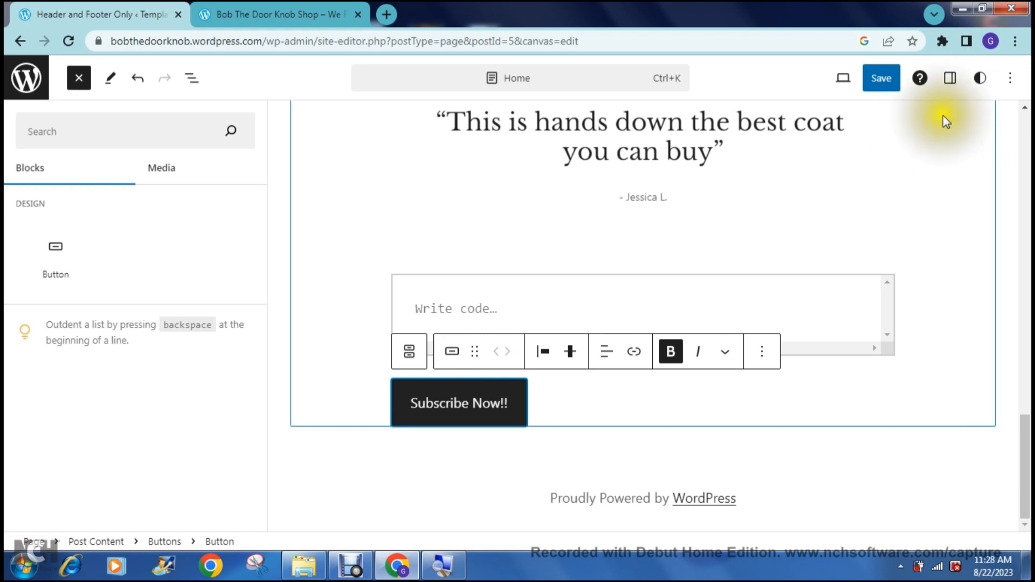
{"action": "mouse_move", "coordinate": [951, 78]}
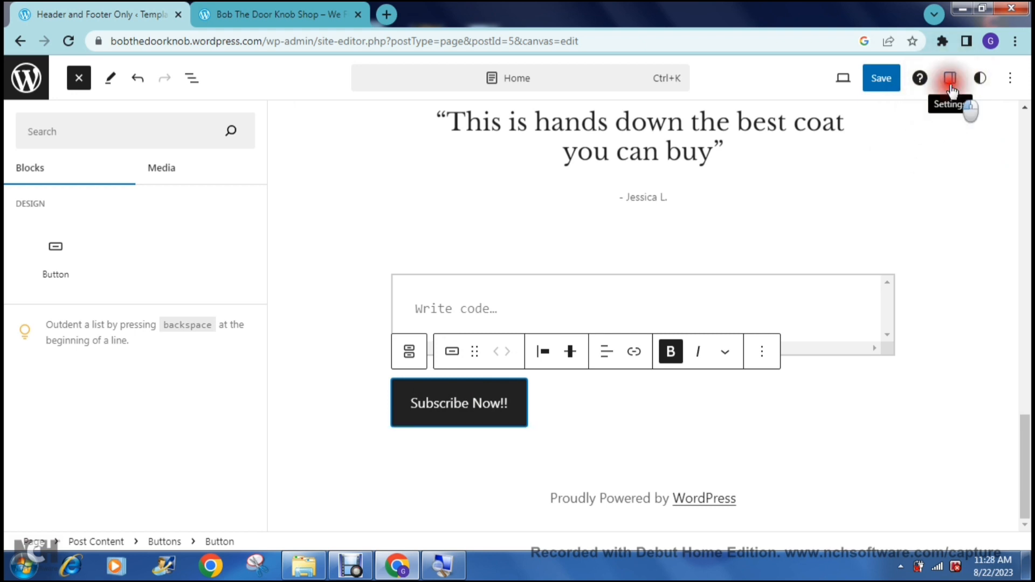
Open the button's Settings panel and switch to its Styles tab.
{"action": "left_click", "coordinate": [950, 78]}
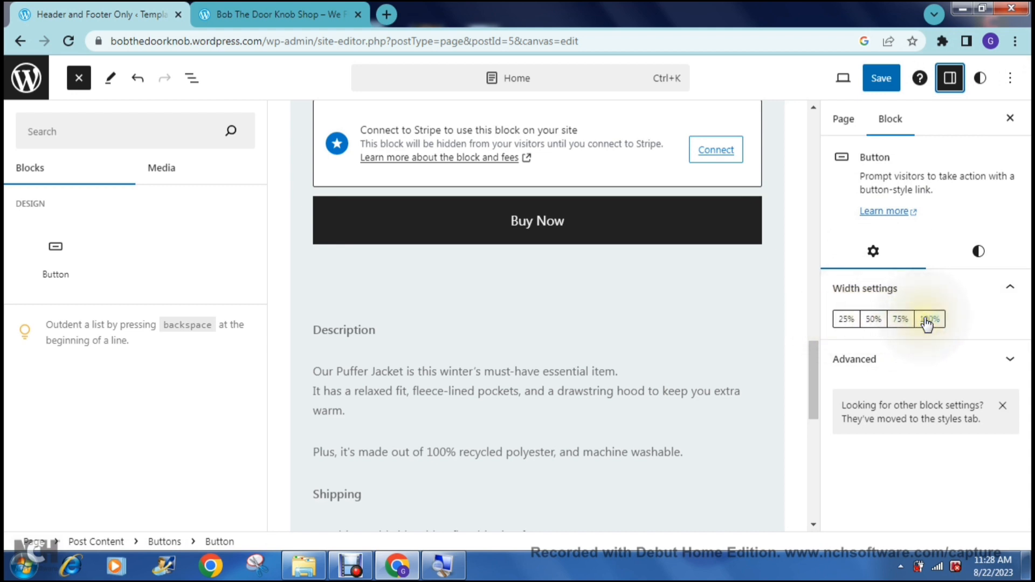
{"action": "left_click", "coordinate": [854, 359]}
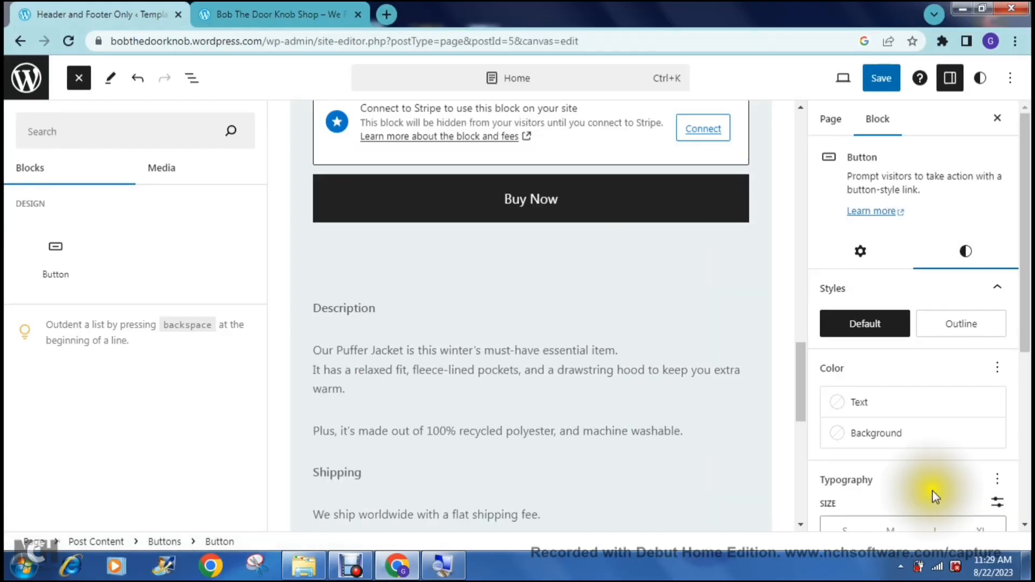
{"action": "scroll", "scroll_direction": "down", "scroll_amount": 3}
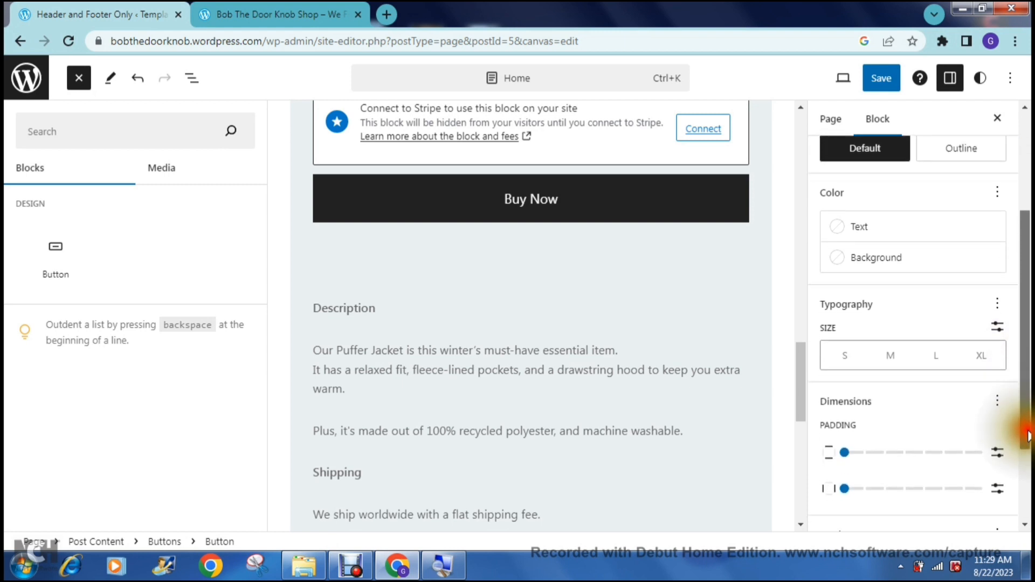
{"action": "scroll", "scroll_direction": "down", "scroll_amount": 3}
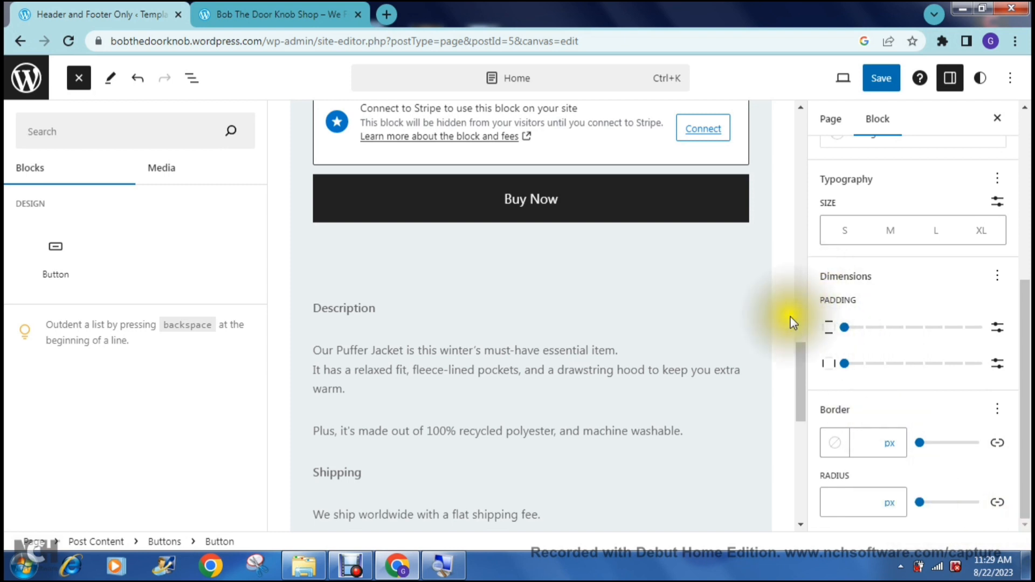
{"action": "scroll", "scroll_direction": "down", "scroll_amount": 3}
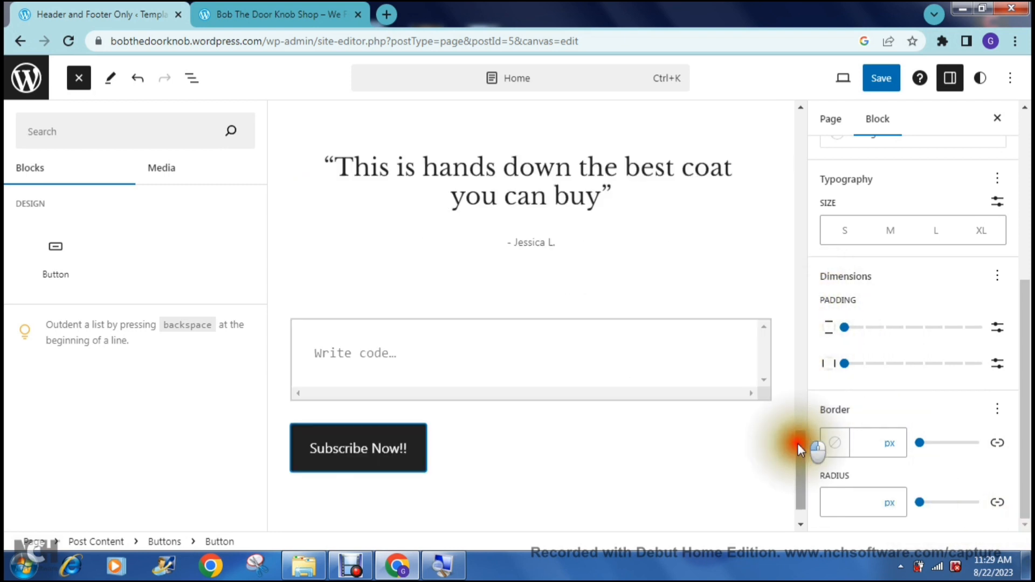